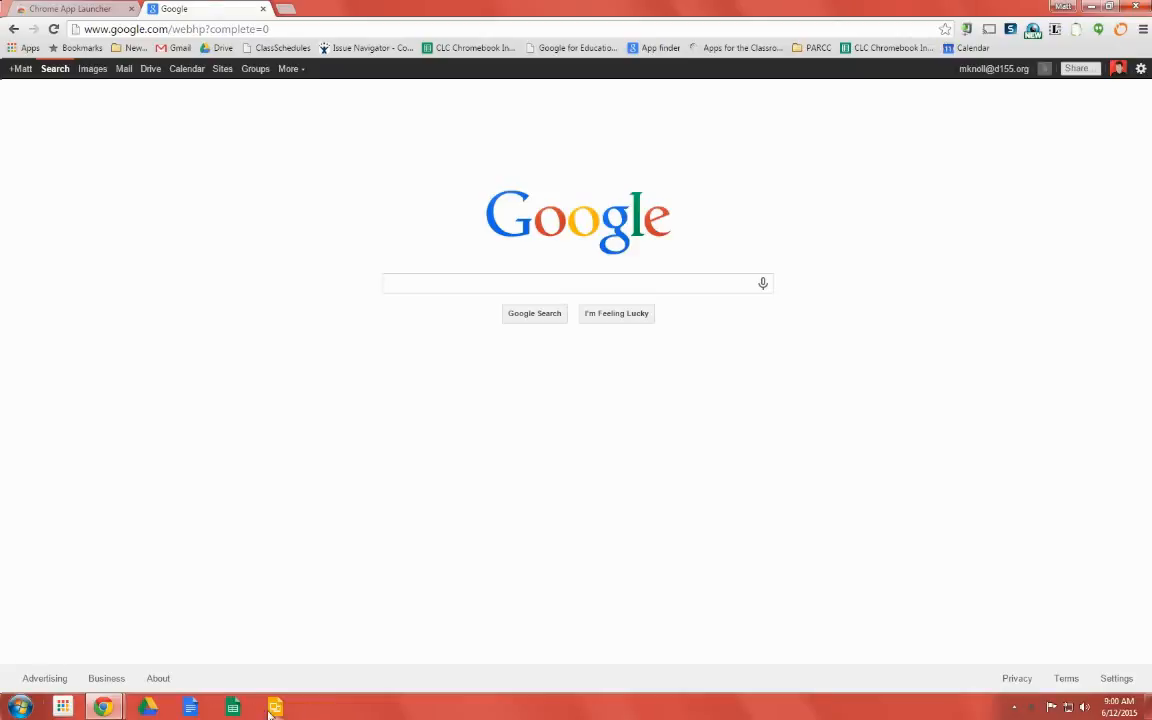
mouse_move(304, 472)
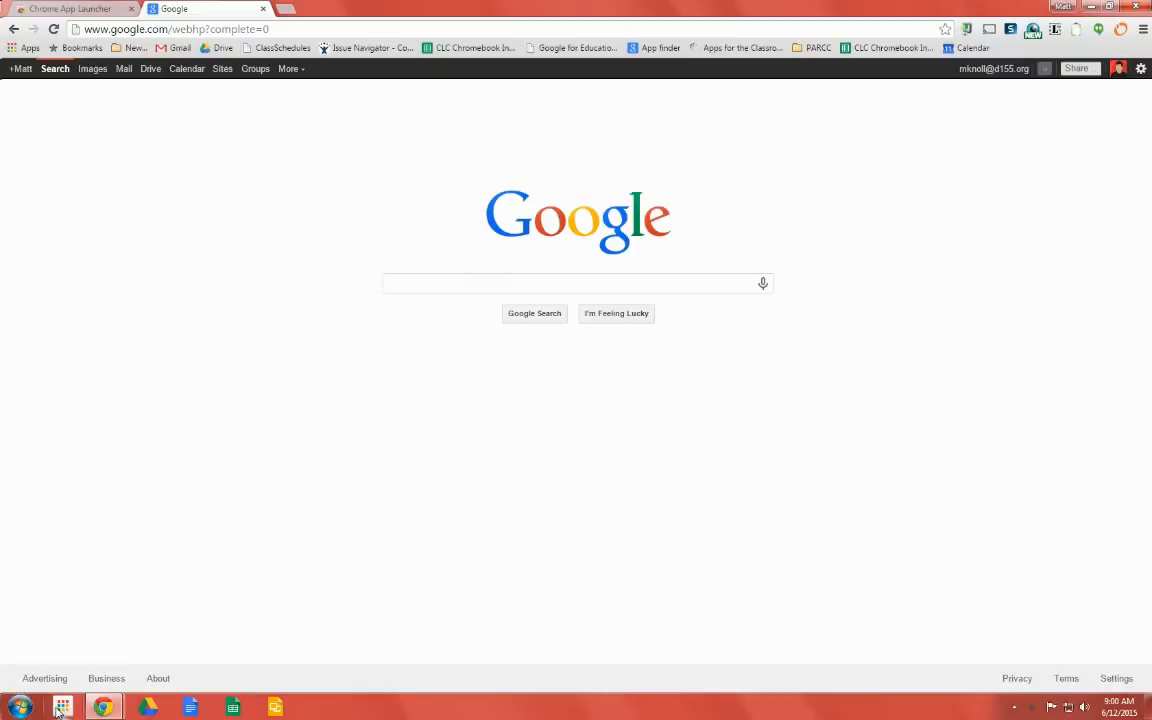
mouse_move(356, 468)
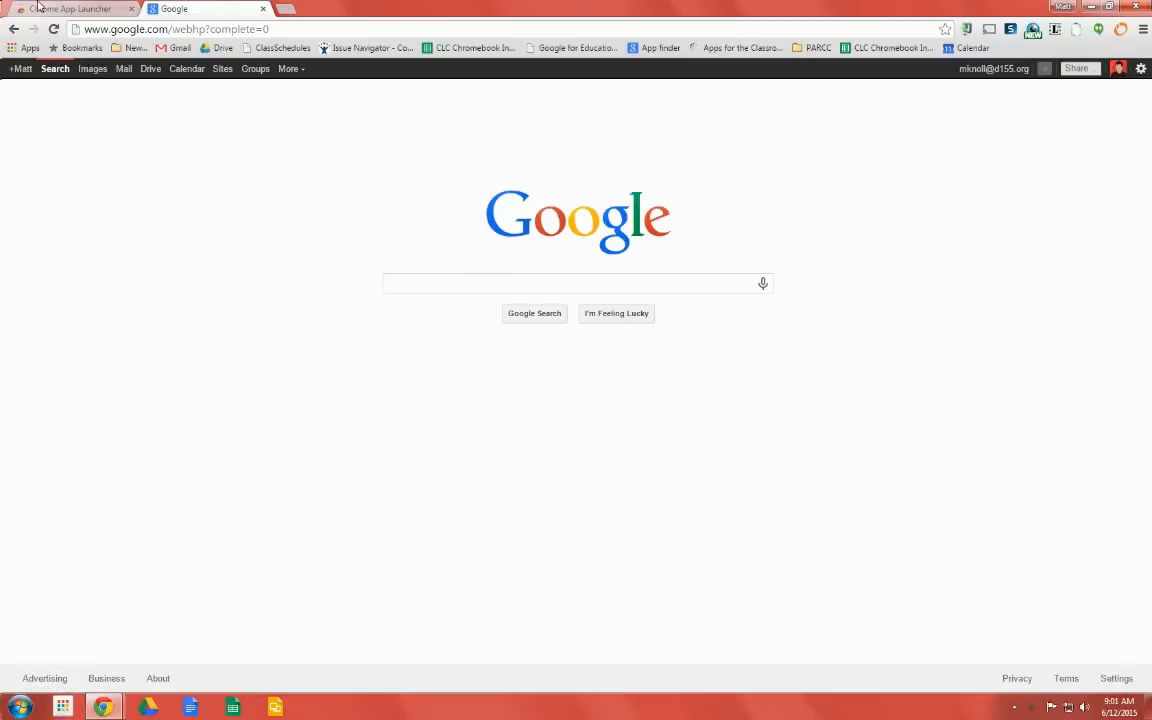
Switch to the Chrome App Launcher introduction page in the Chrome Web Store.
left_click(70, 8)
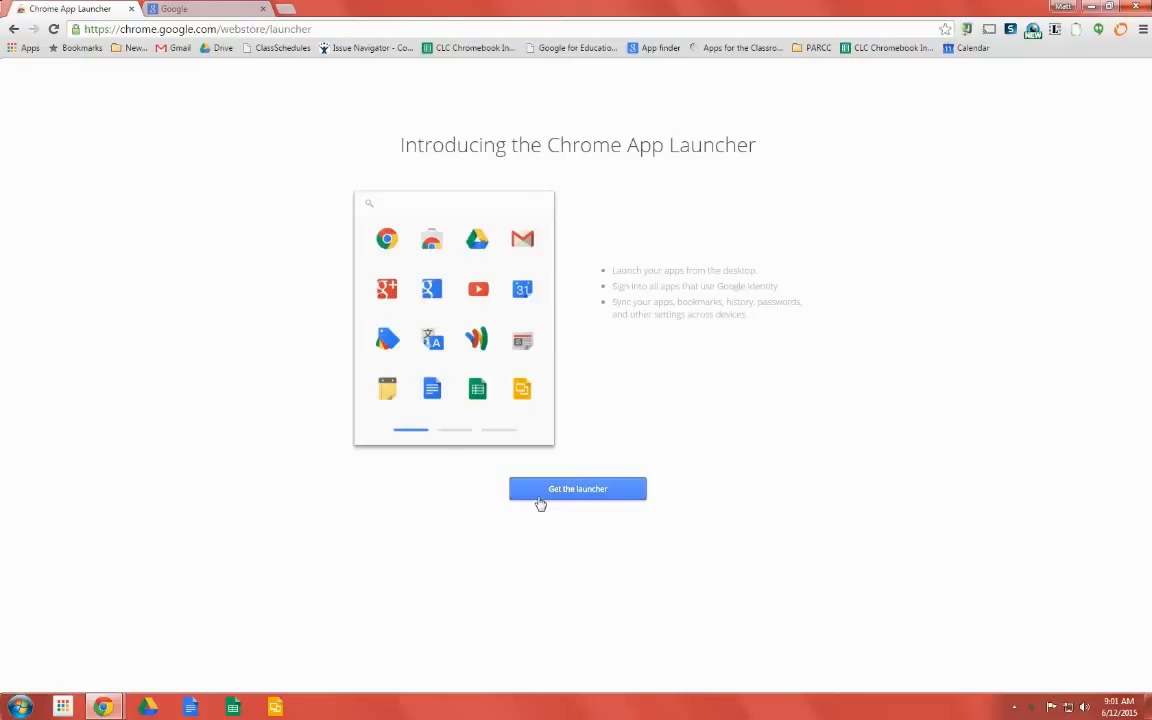
mouse_move(296, 572)
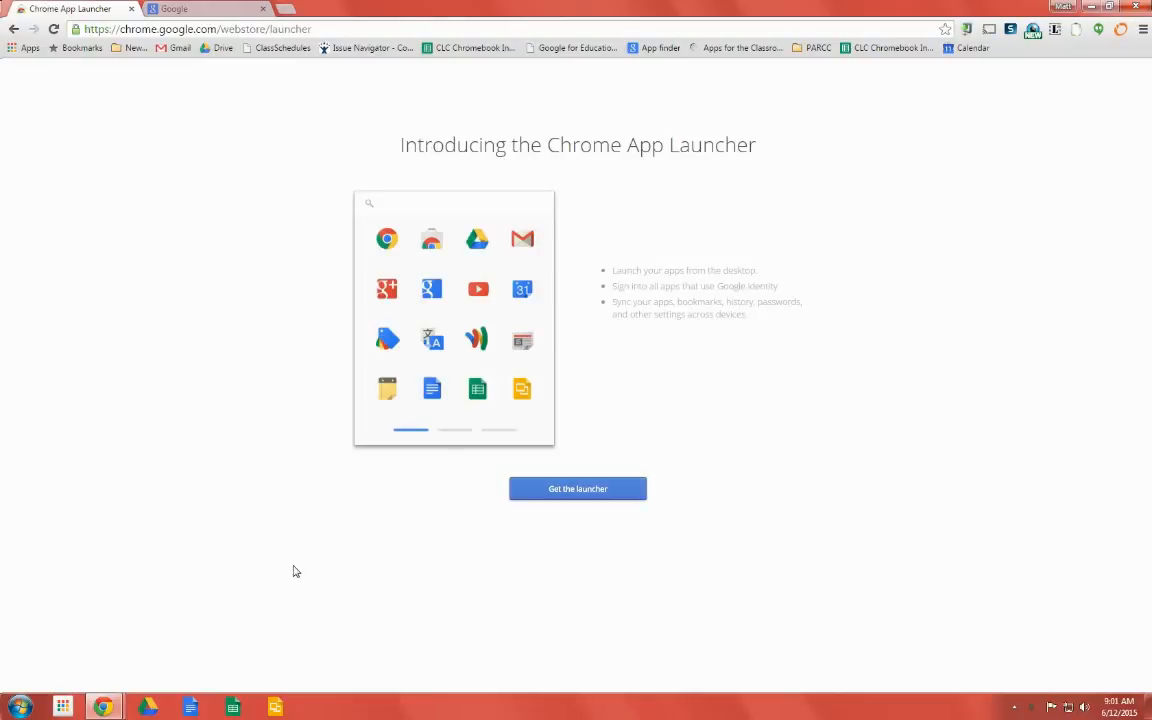
mouse_move(64, 708)
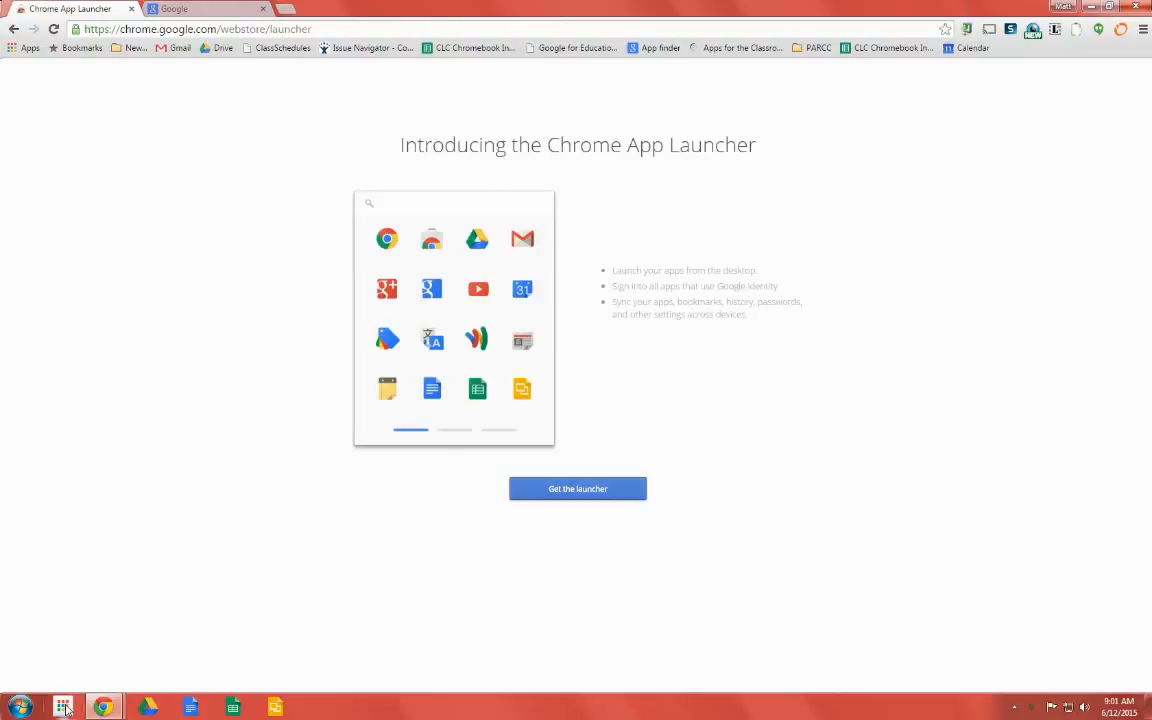
Search the App Launcher for 'google cal' to surface the Google Calendar app.
left_click(64, 706)
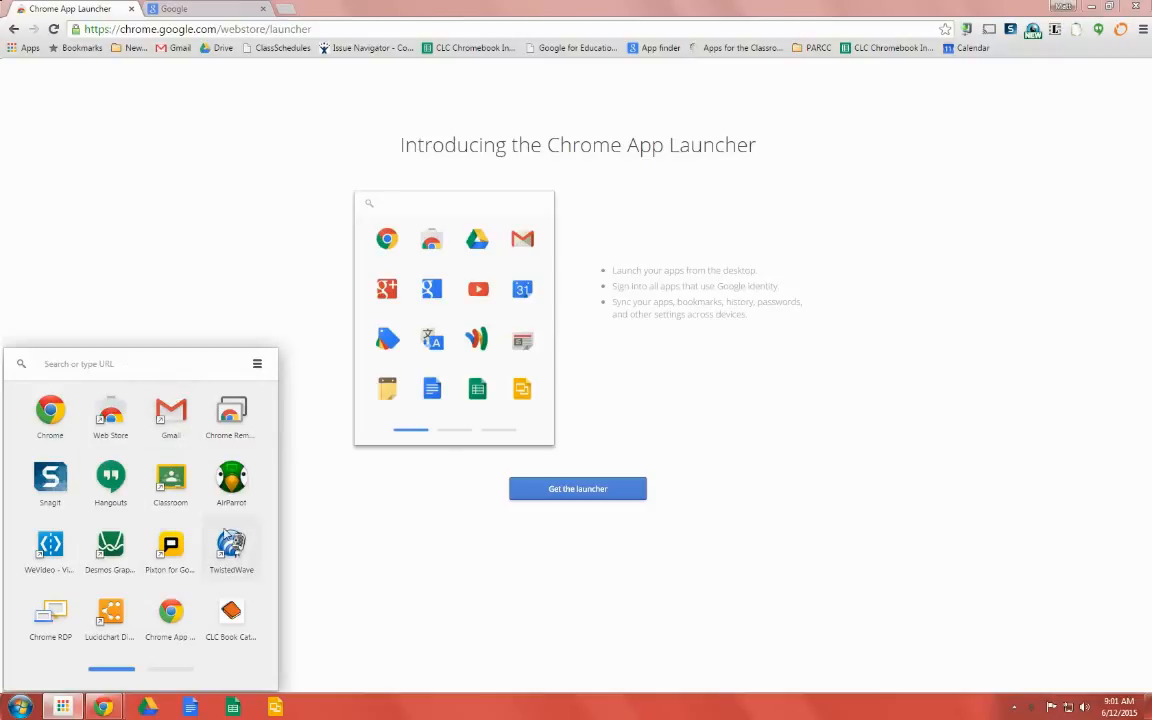
mouse_move(100, 380)
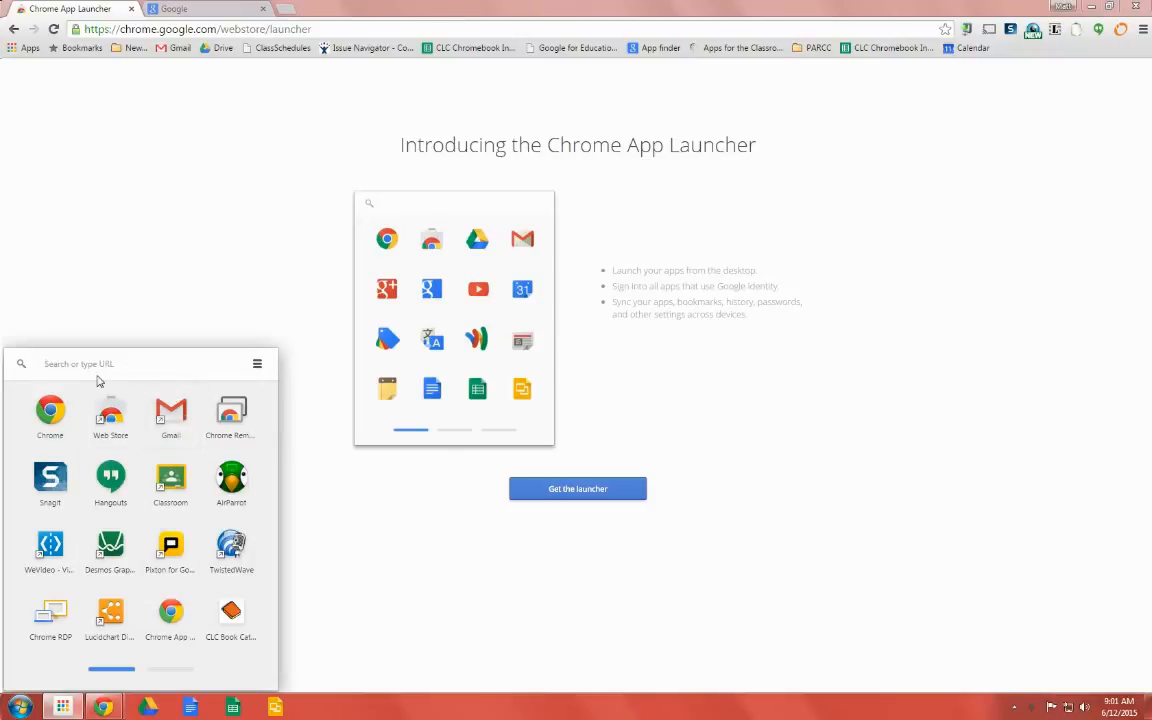
type("g")
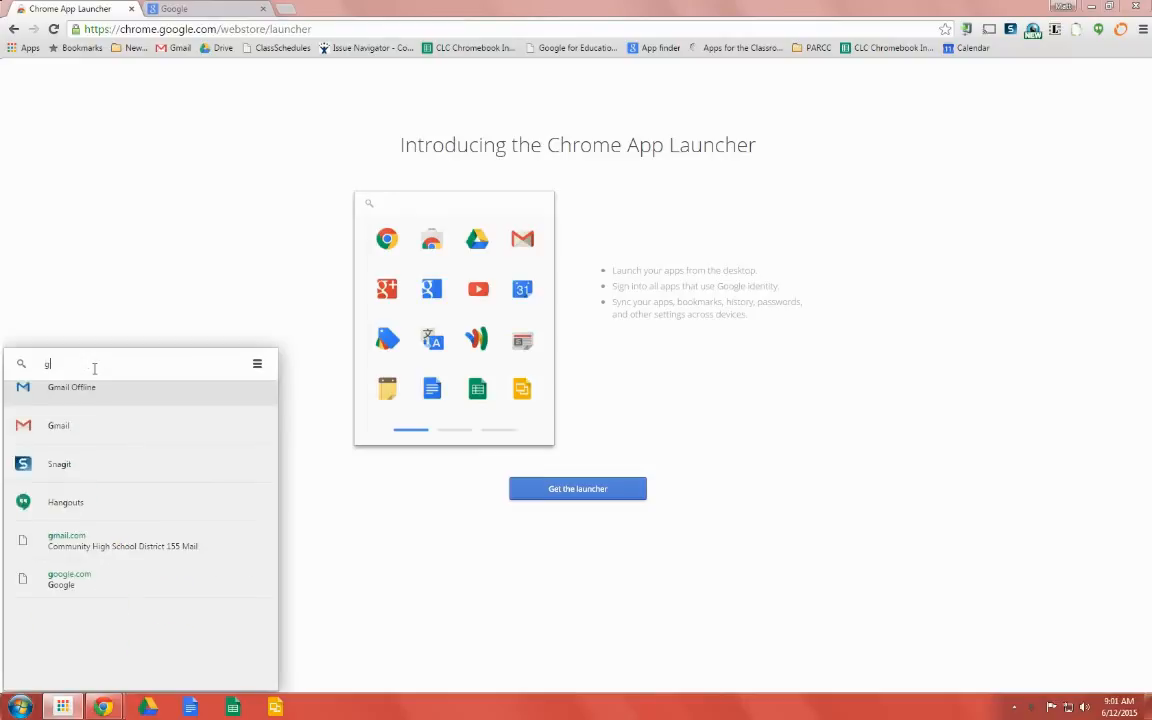
type("oogle c")
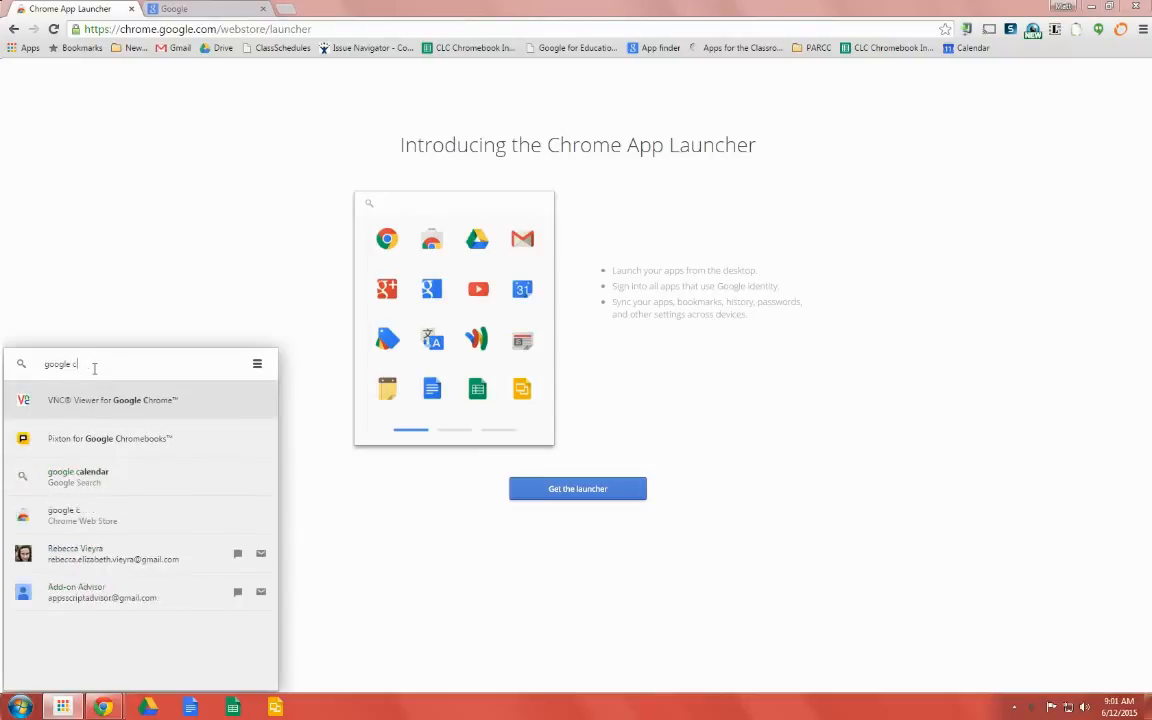
type("al")
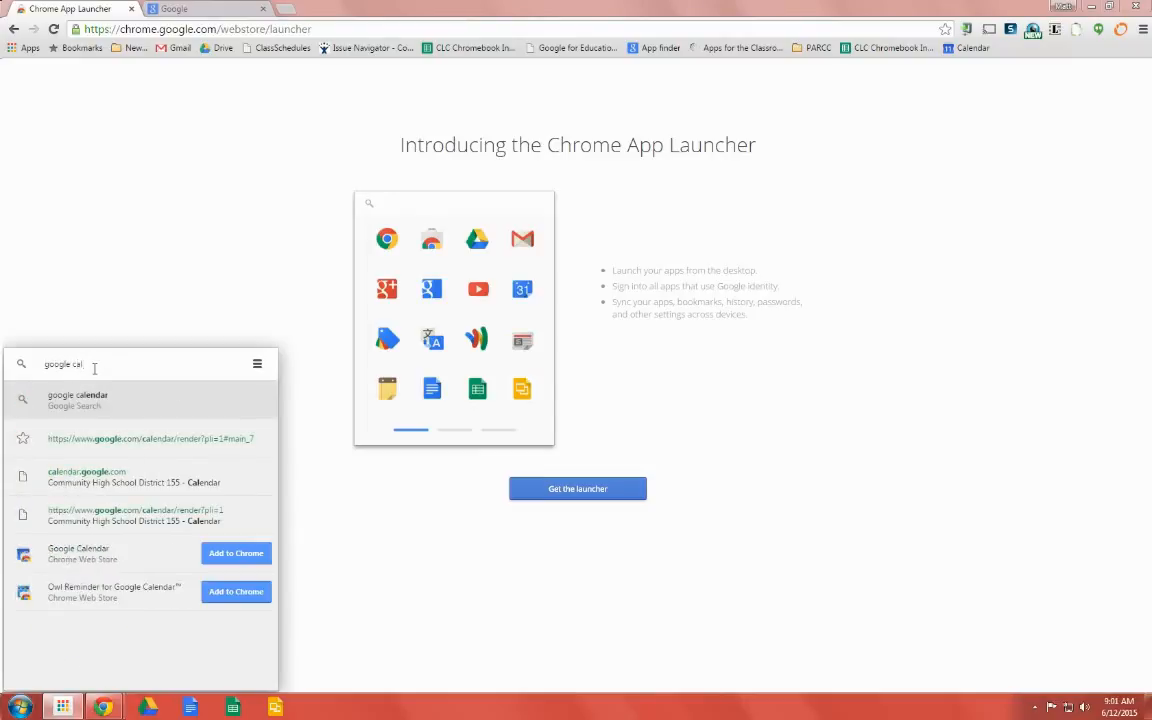
mouse_move(208, 560)
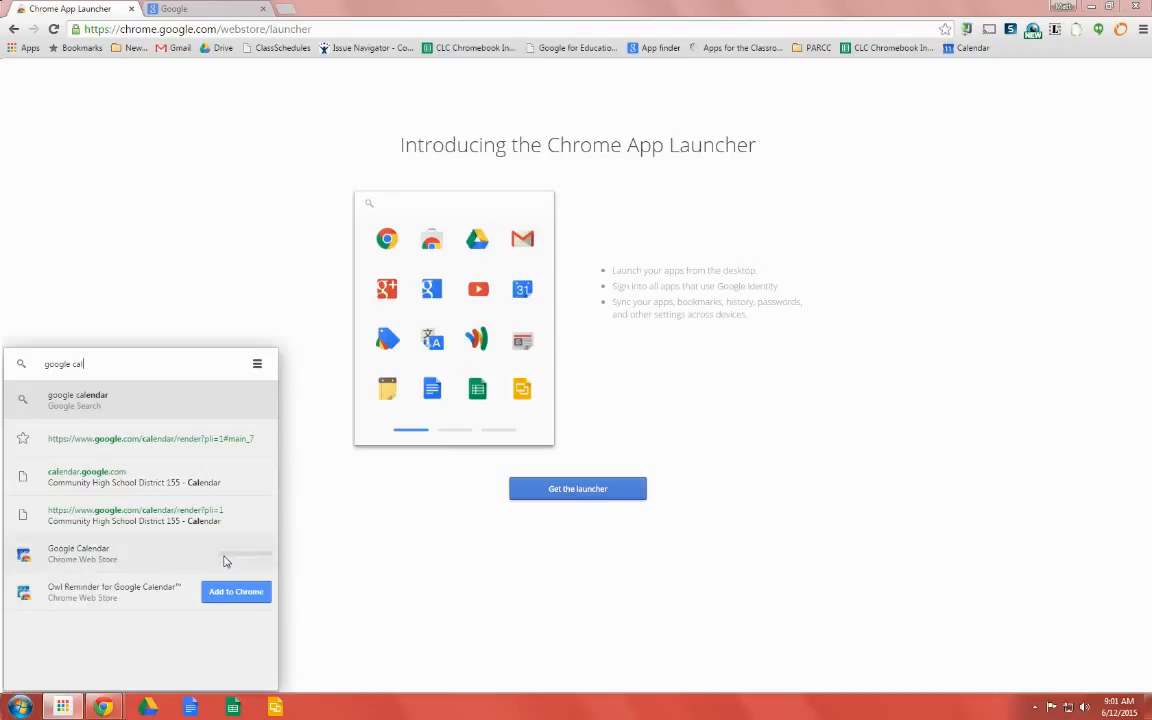
Add Google Calendar from the Web Store and confirm it appears in the launcher grid.
left_click(236, 592)
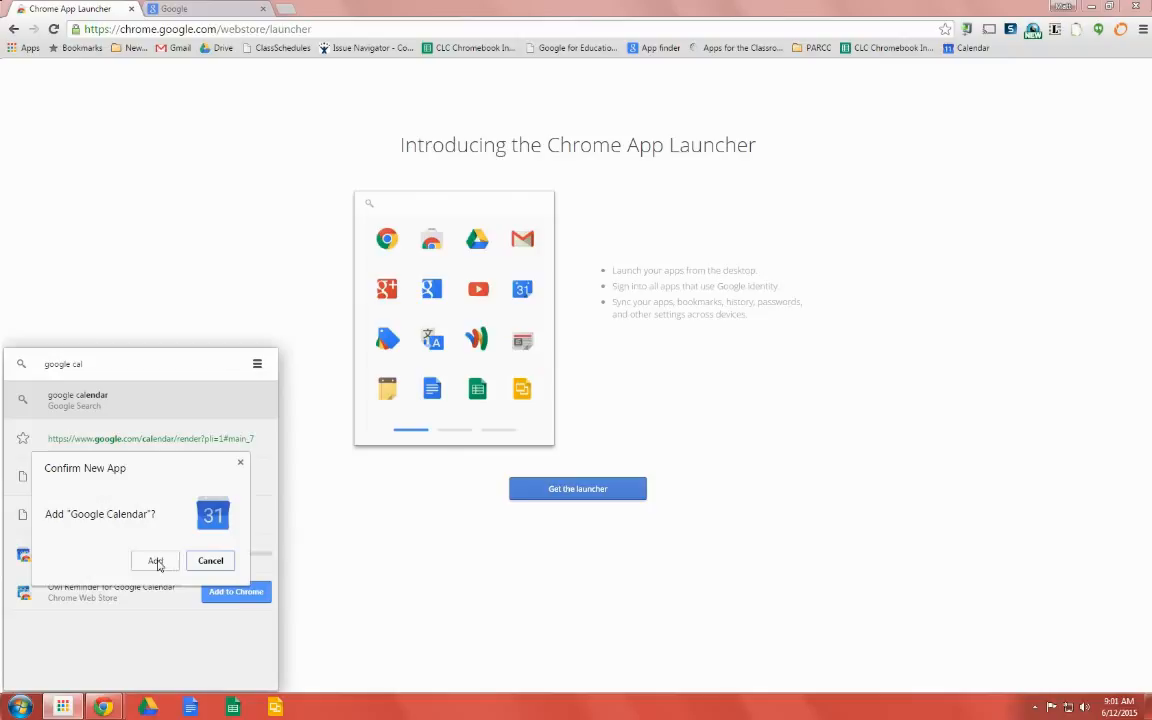
left_click(156, 560)
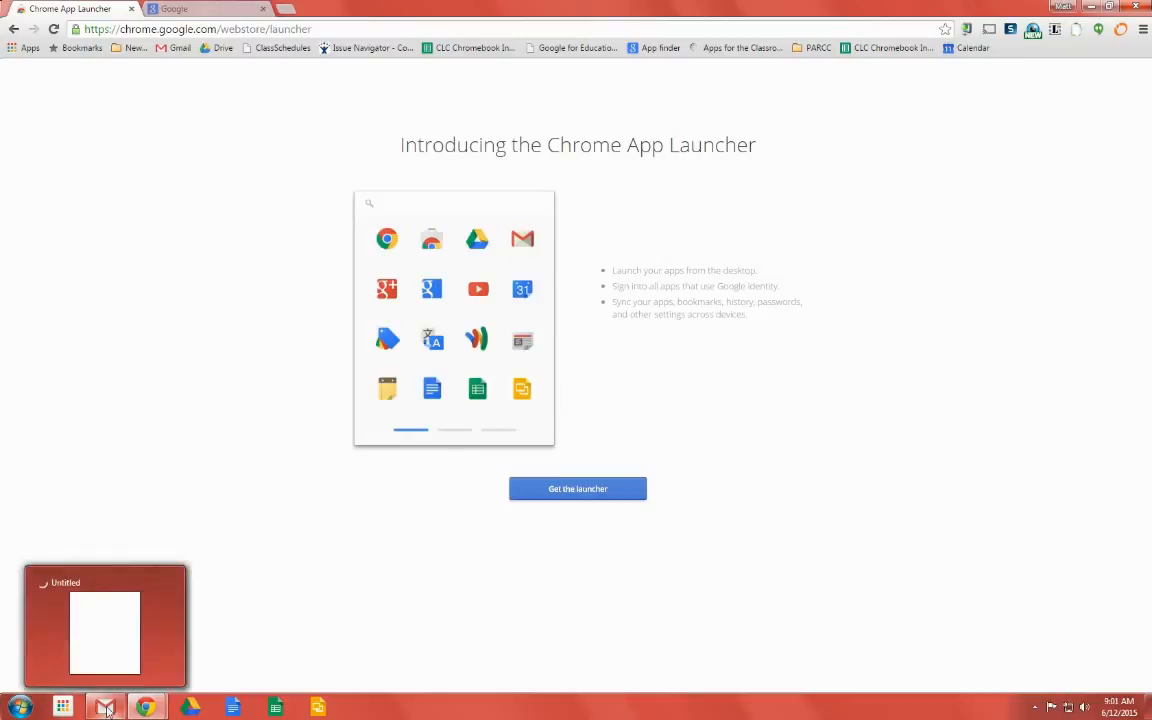
left_click(62, 708)
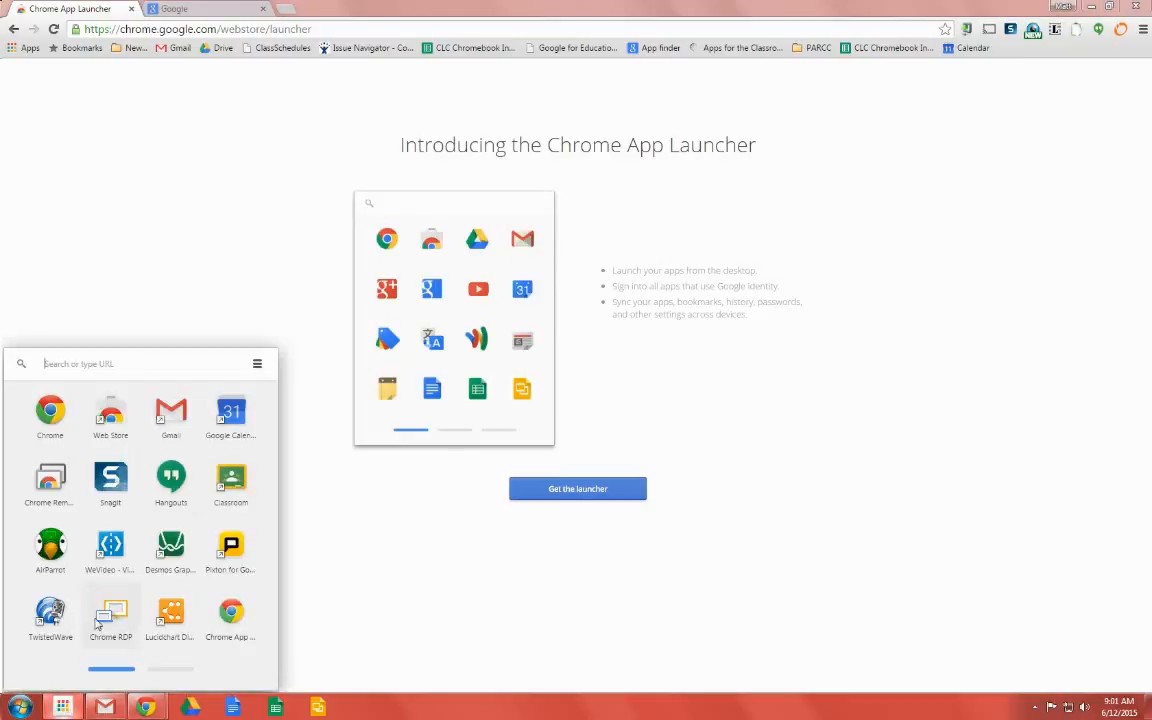